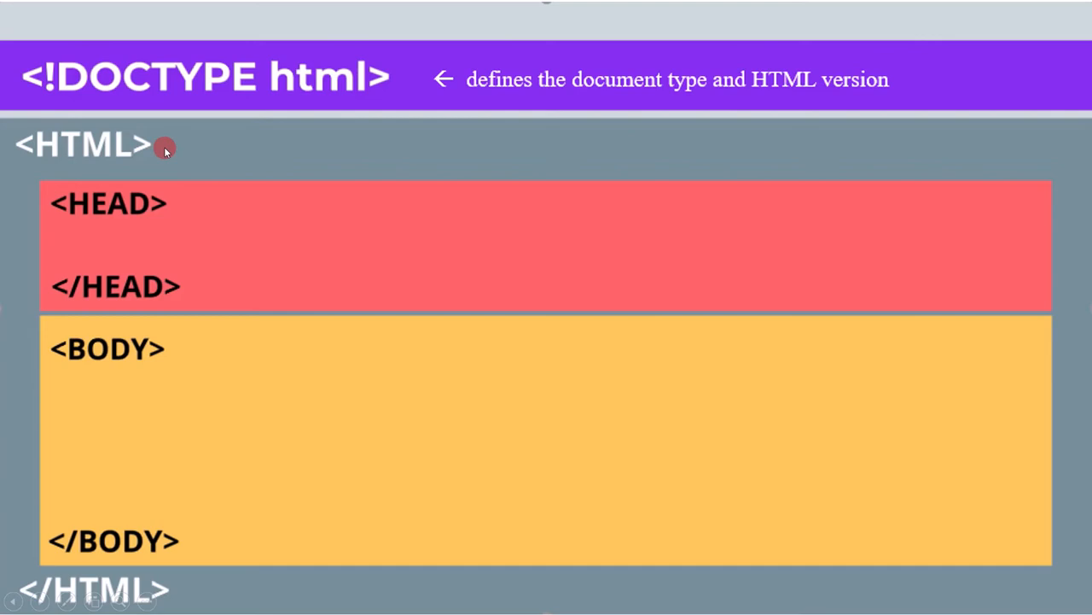
{"action": "mouse_move", "coordinate": [36, 161]}
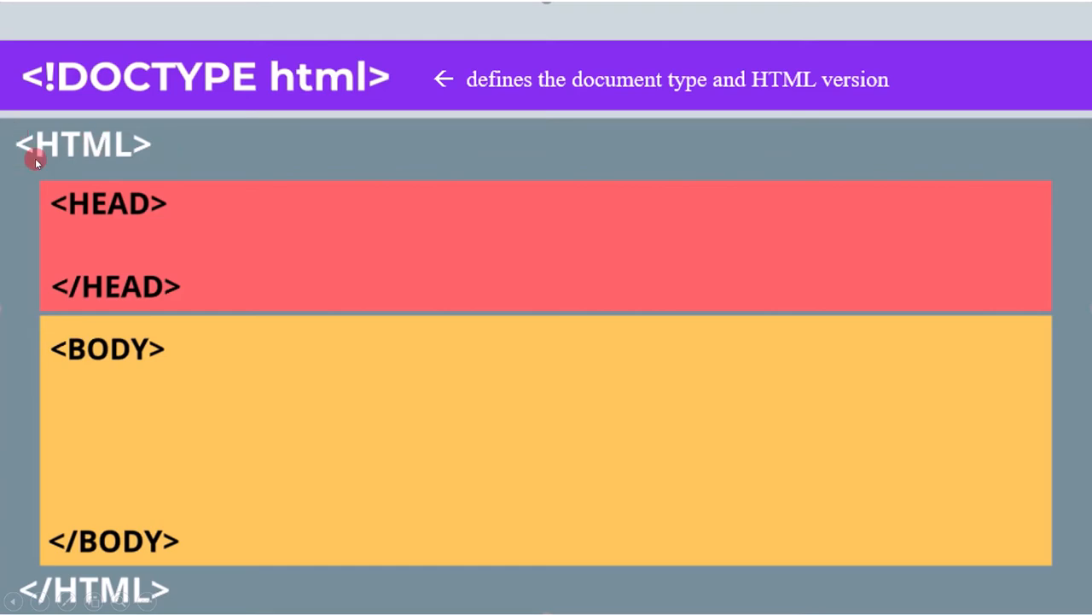
{"action": "mouse_move", "coordinate": [89, 365]}
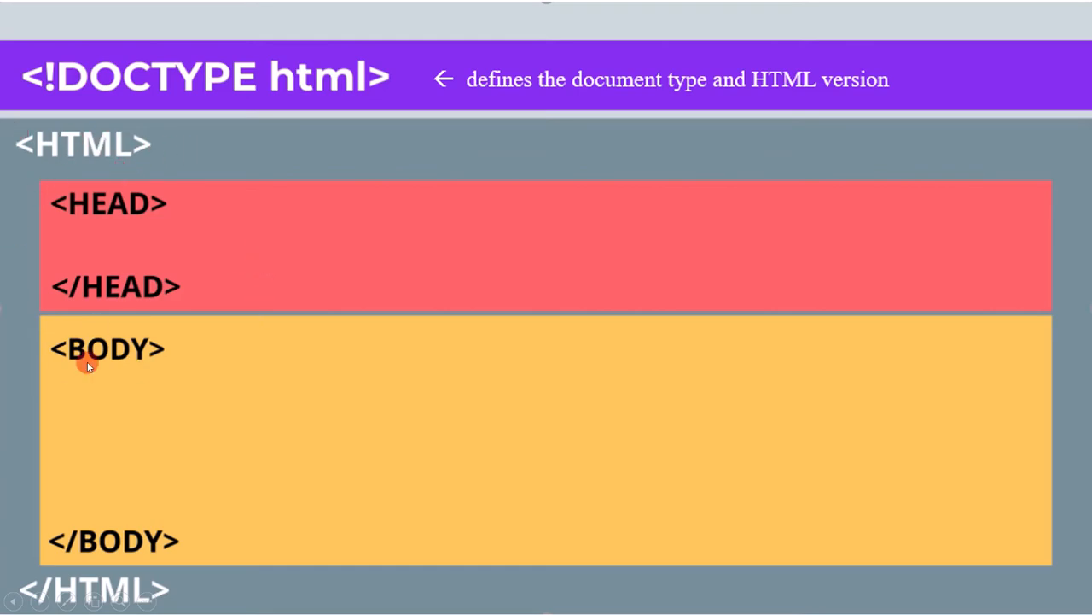
{"action": "mouse_move", "coordinate": [117, 240]}
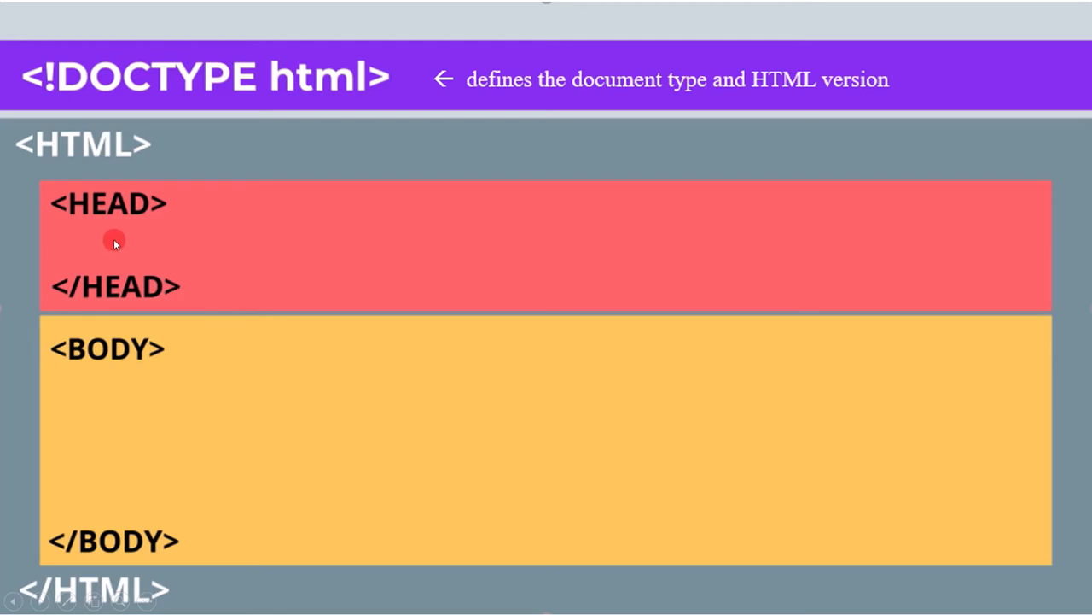
{"action": "mouse_move", "coordinate": [167, 245]}
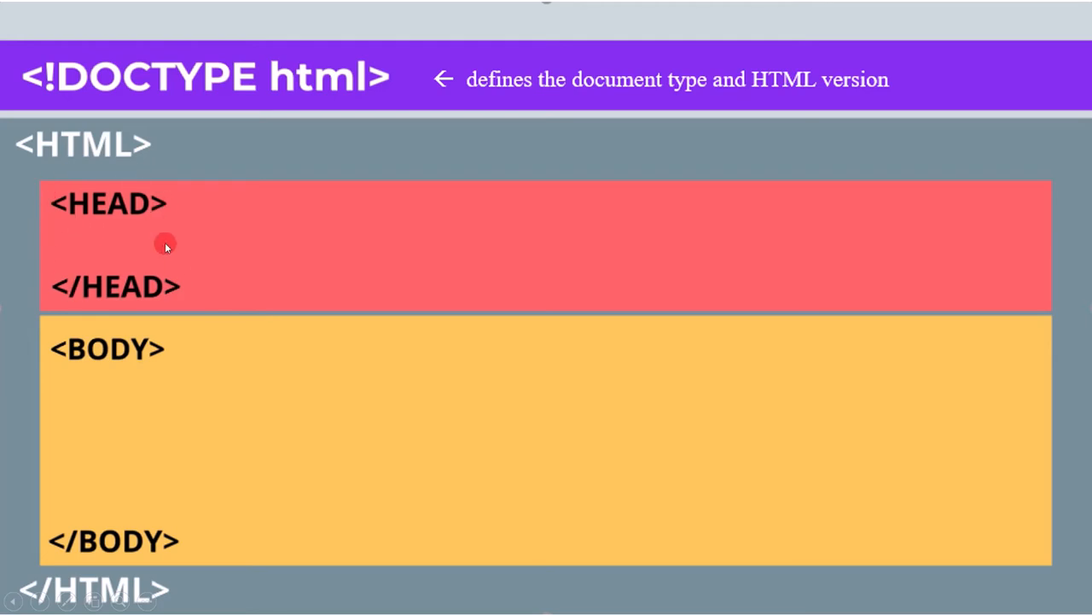
{"action": "mouse_move", "coordinate": [173, 245]}
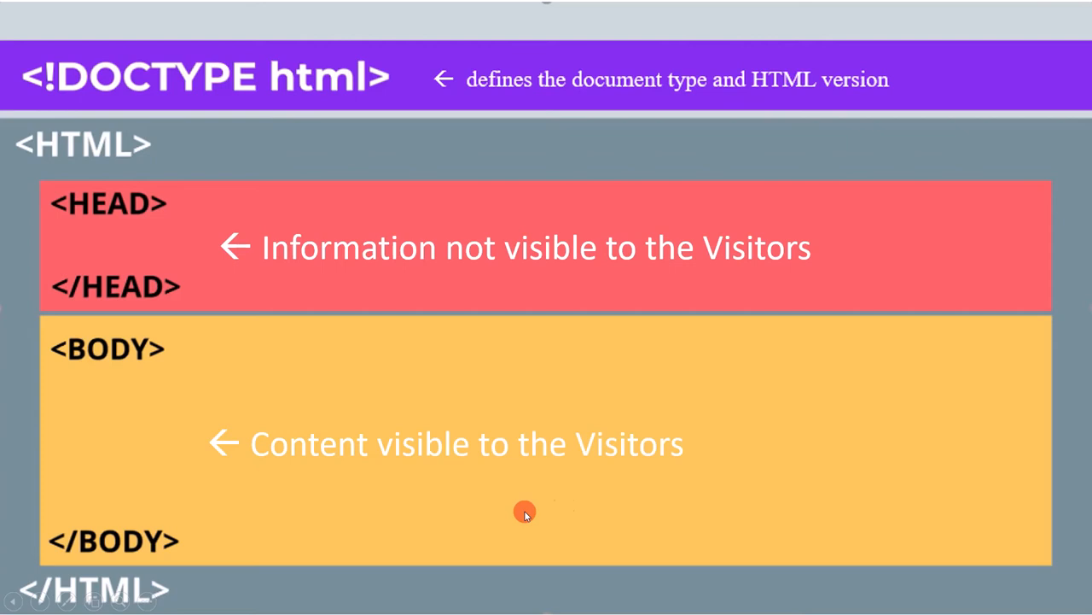
{"action": "mouse_move", "coordinate": [696, 487]}
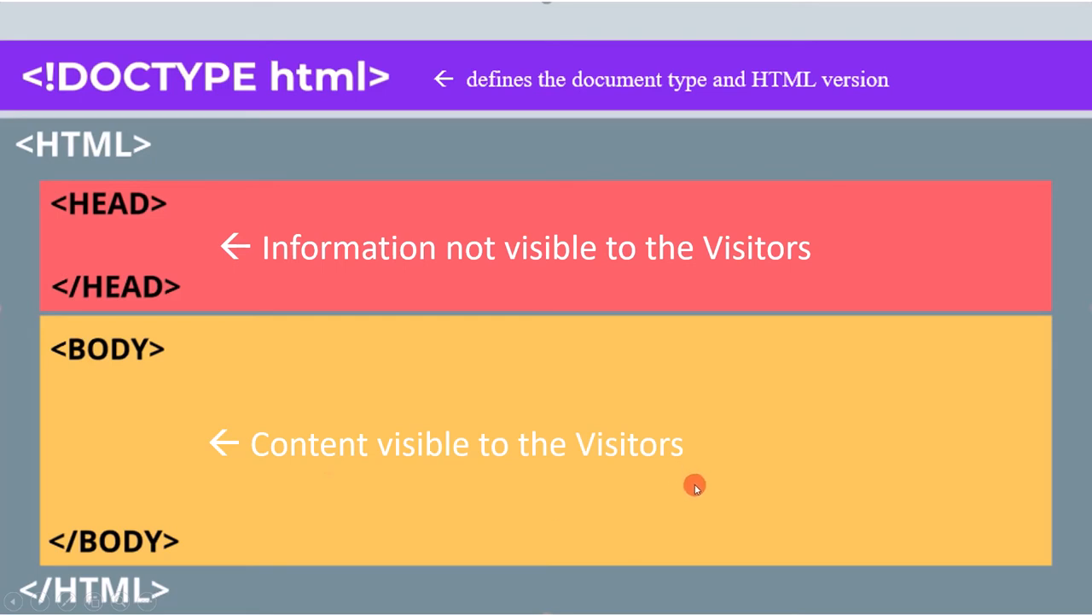
{"action": "mouse_move", "coordinate": [693, 510]}
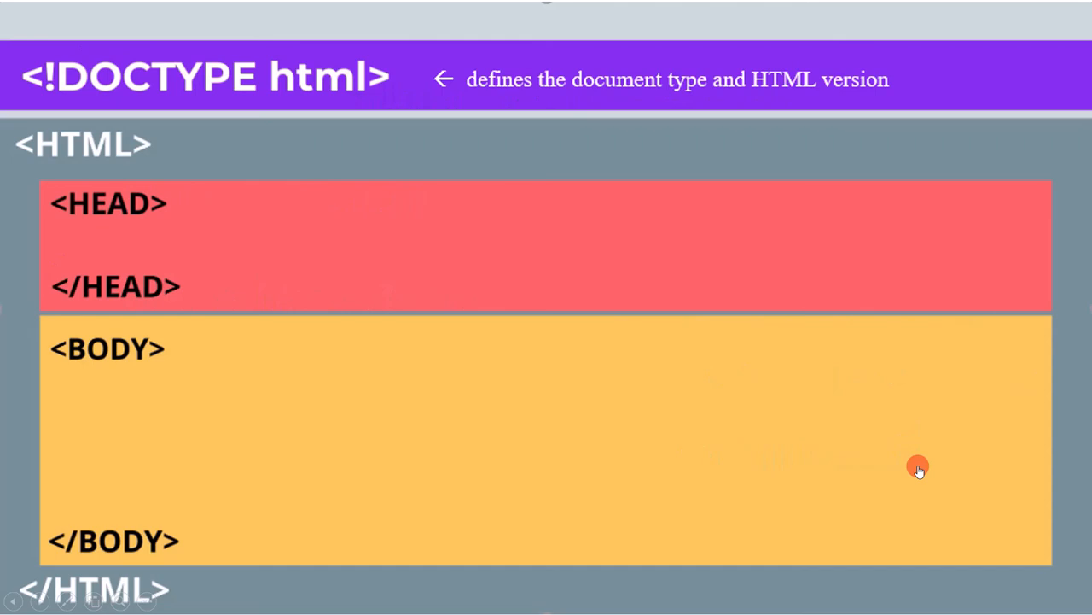
{"action": "mouse_move", "coordinate": [4, 194]}
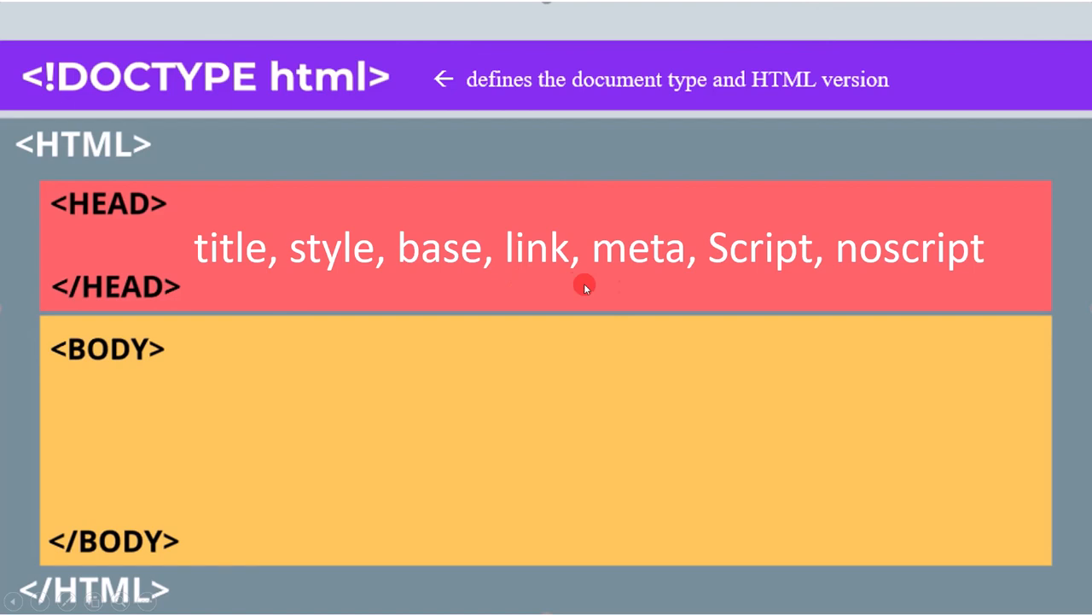
{"action": "mouse_move", "coordinate": [864, 283]}
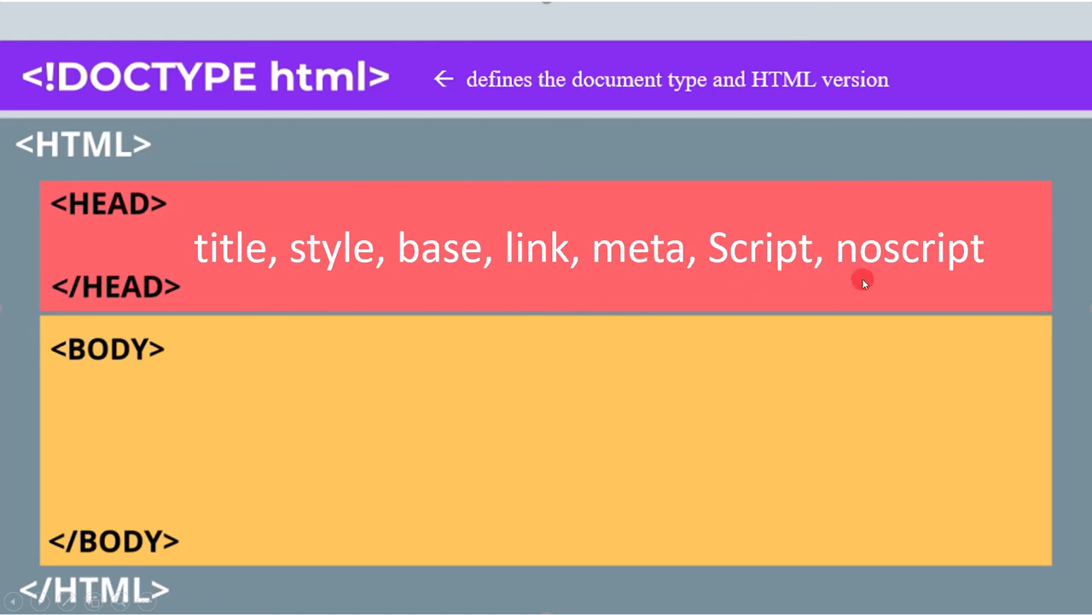